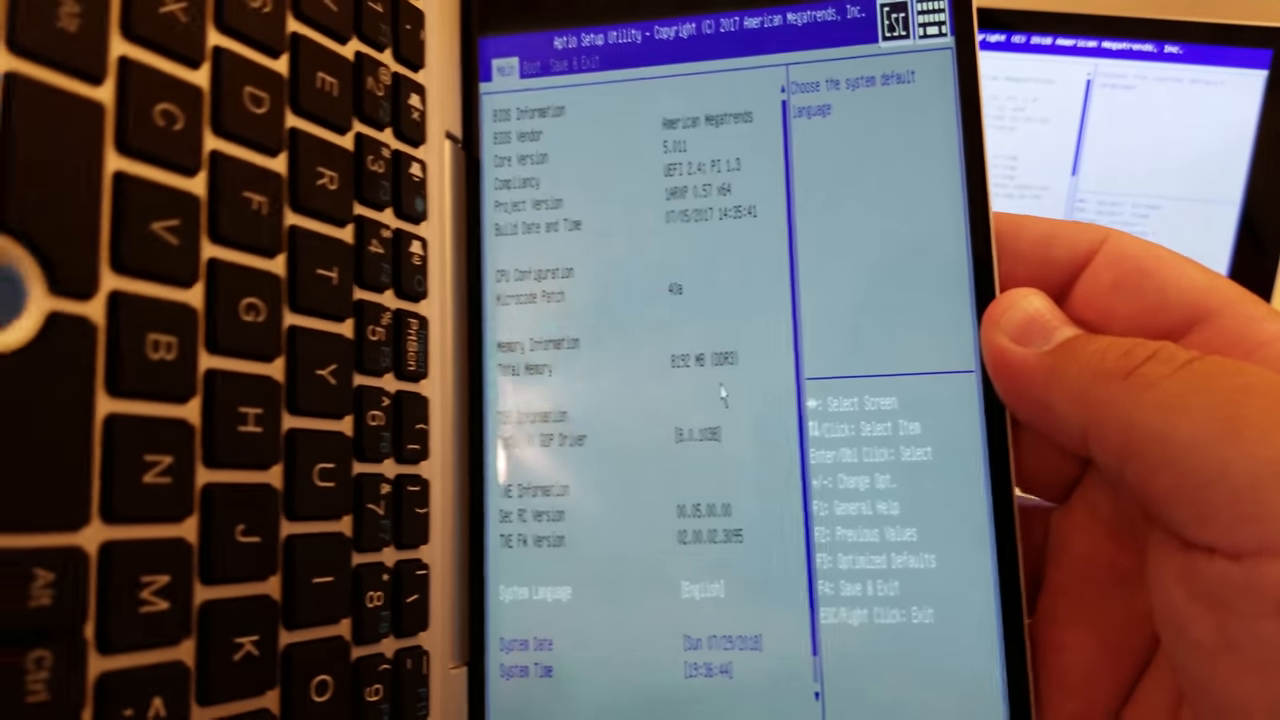
click(528, 48)
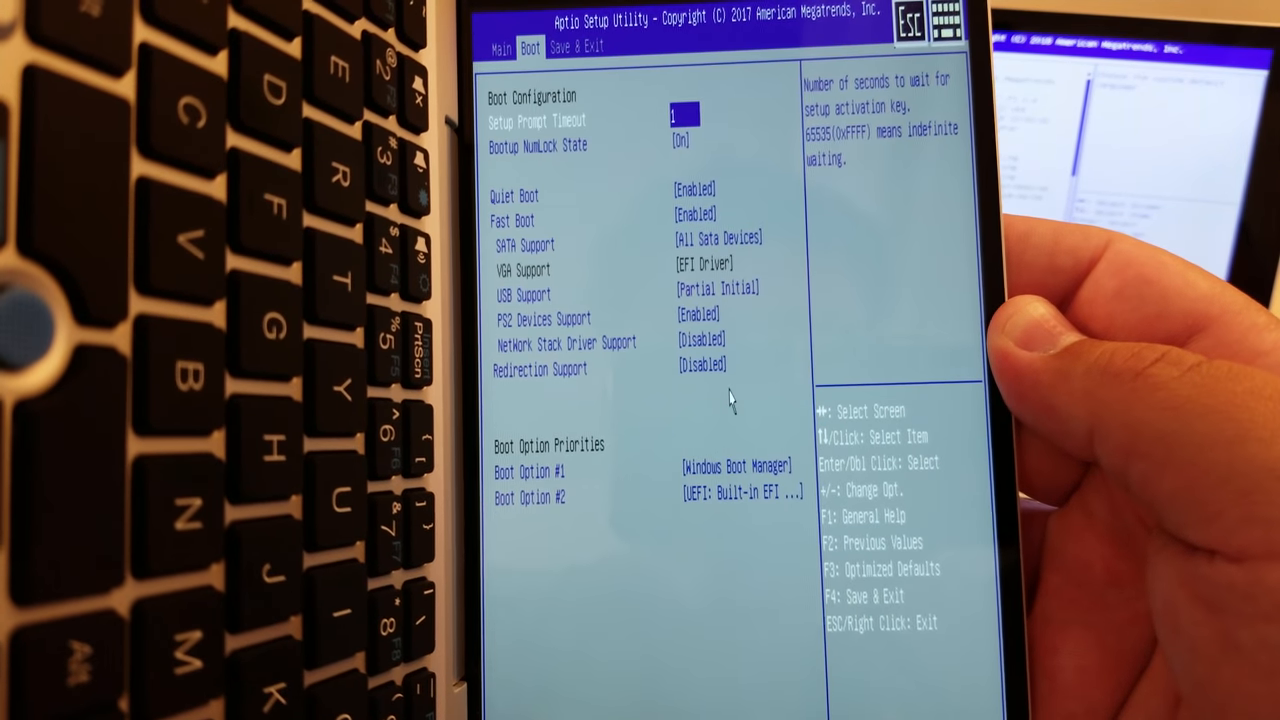
click(500, 48)
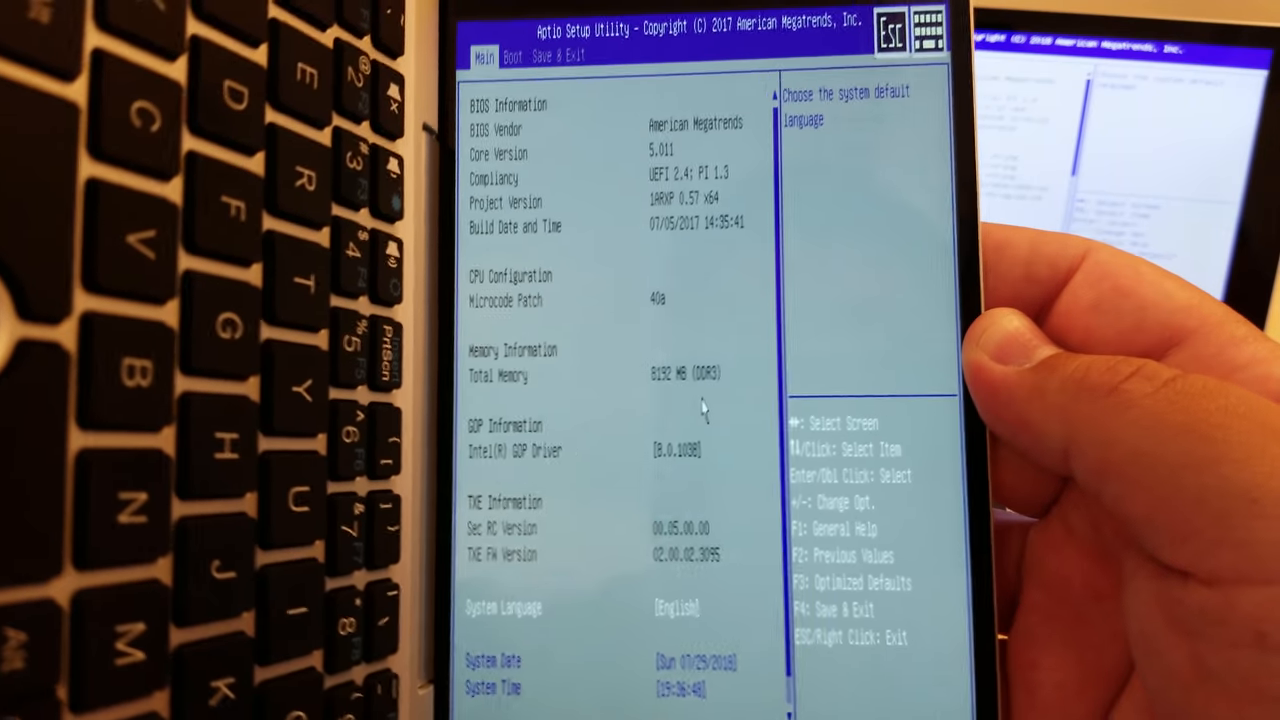
click(512, 56)
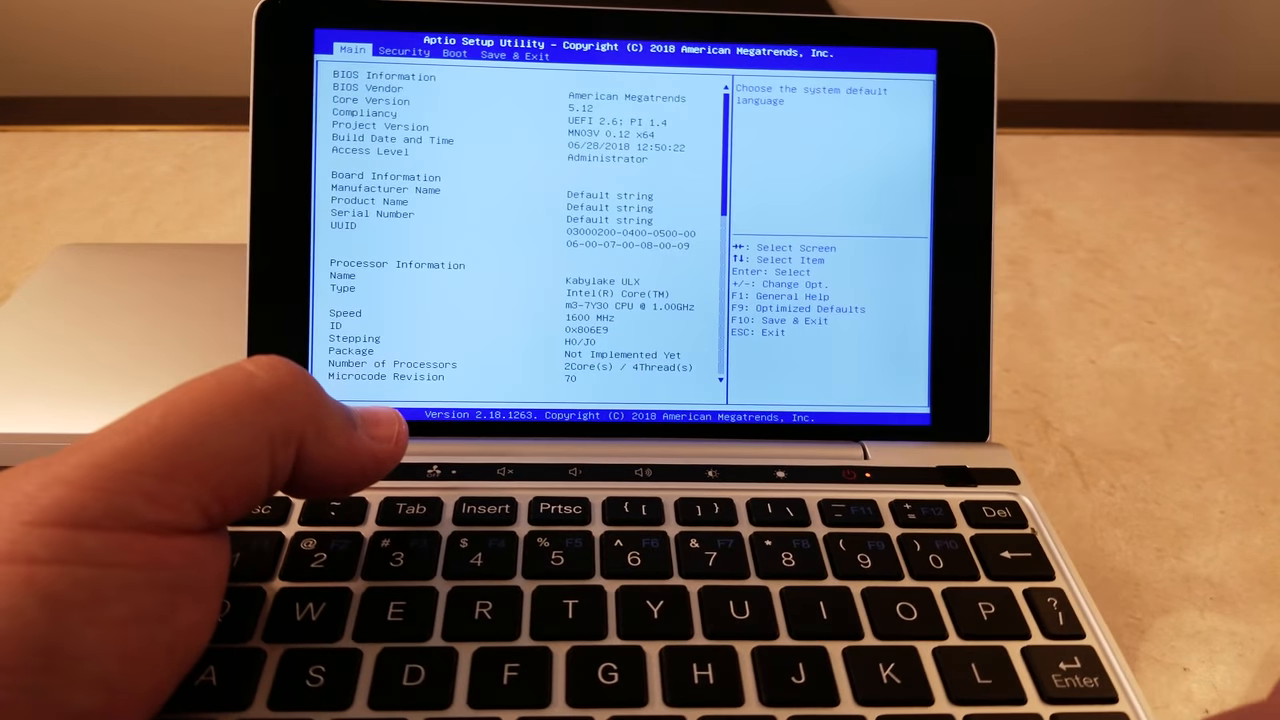
scroll(down, 3)
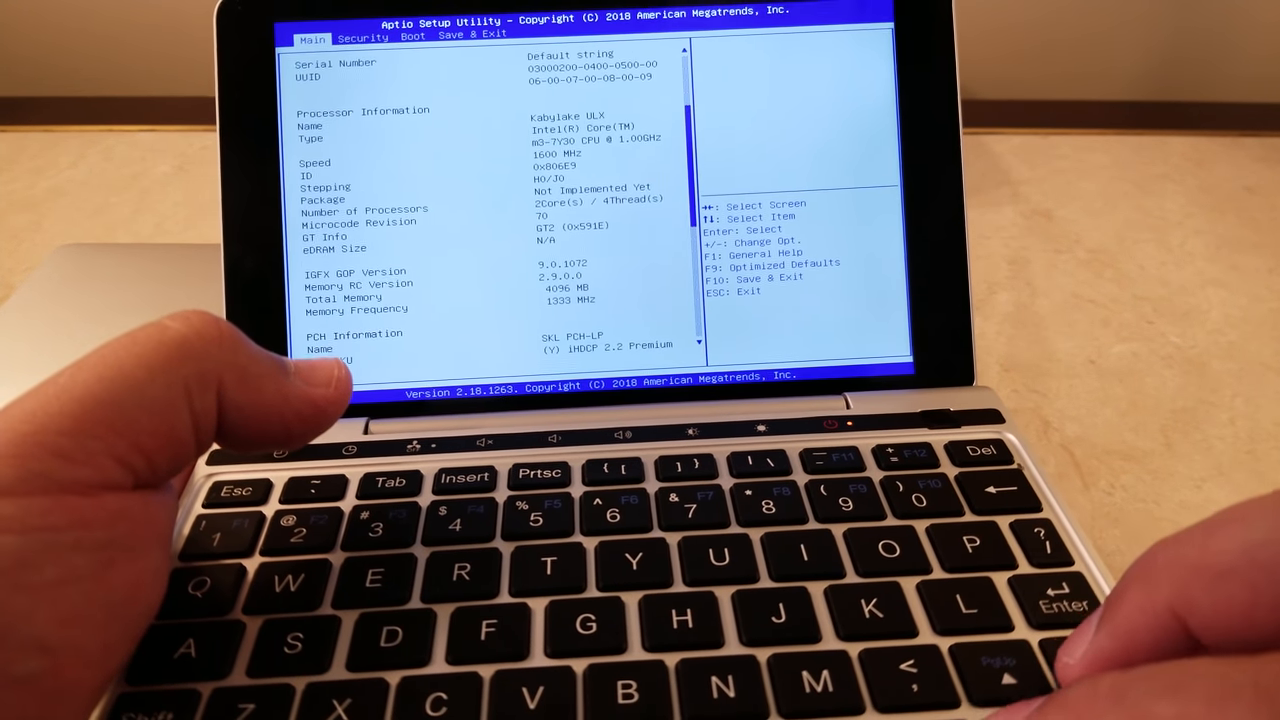
scroll(down, 3)
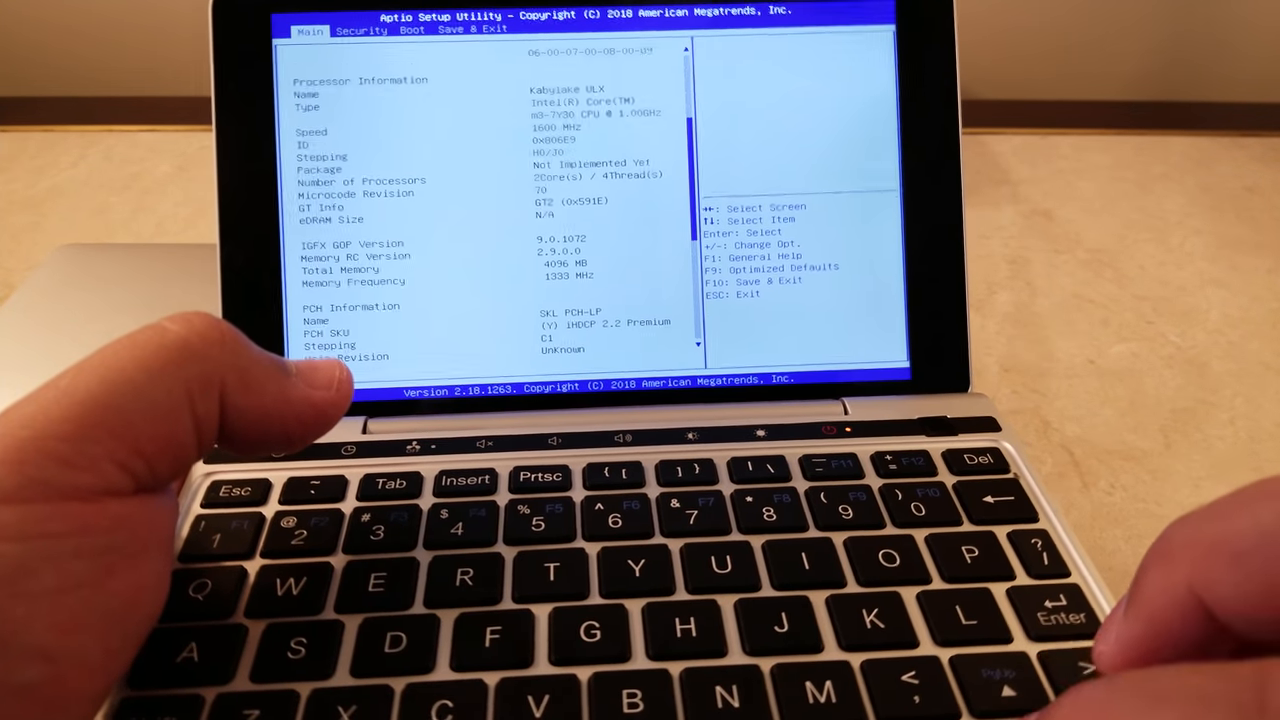